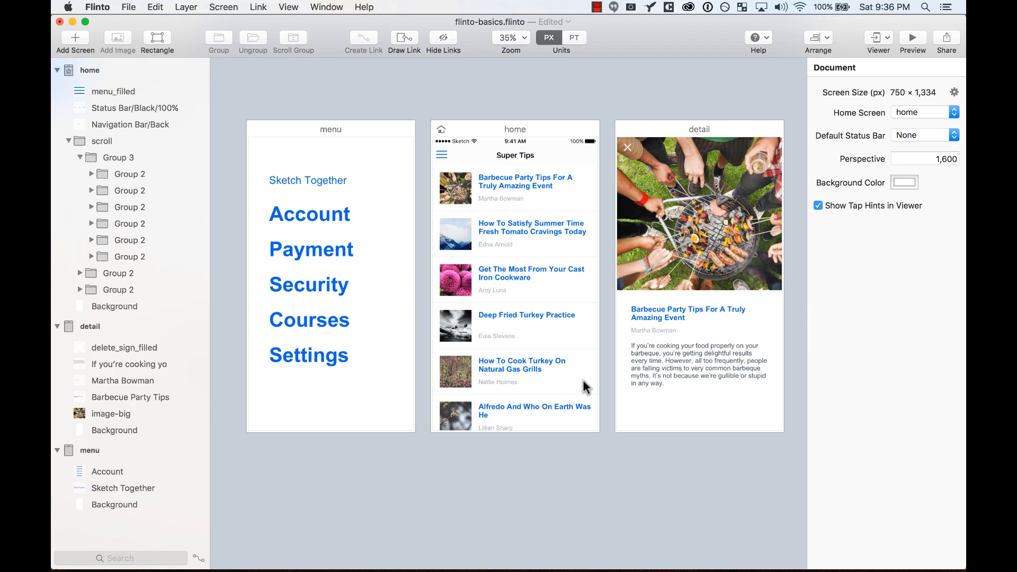
Link a tap on the home hamburger icon to the menu screen.
click(309, 214)
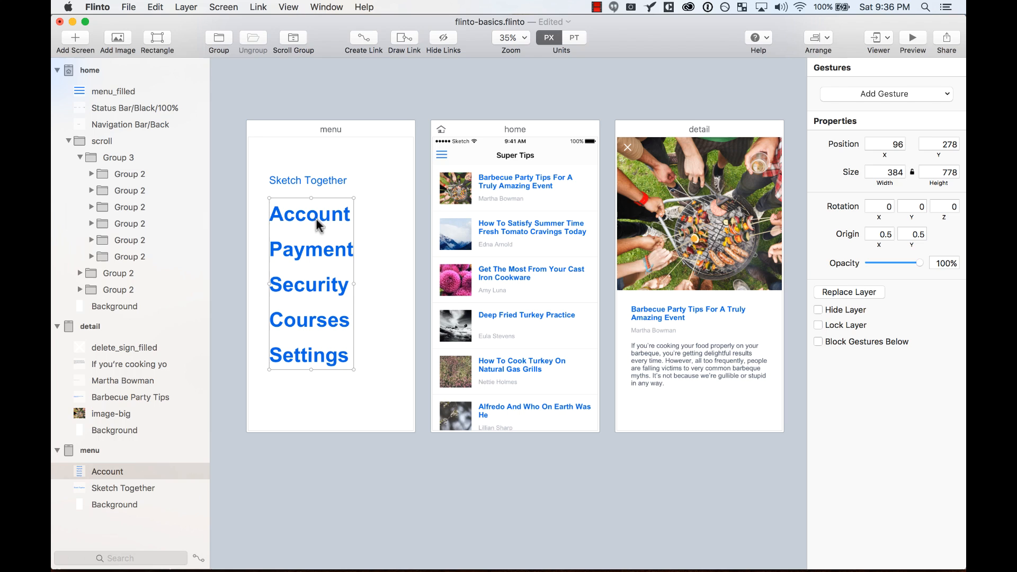
mouse_move(348, 110)
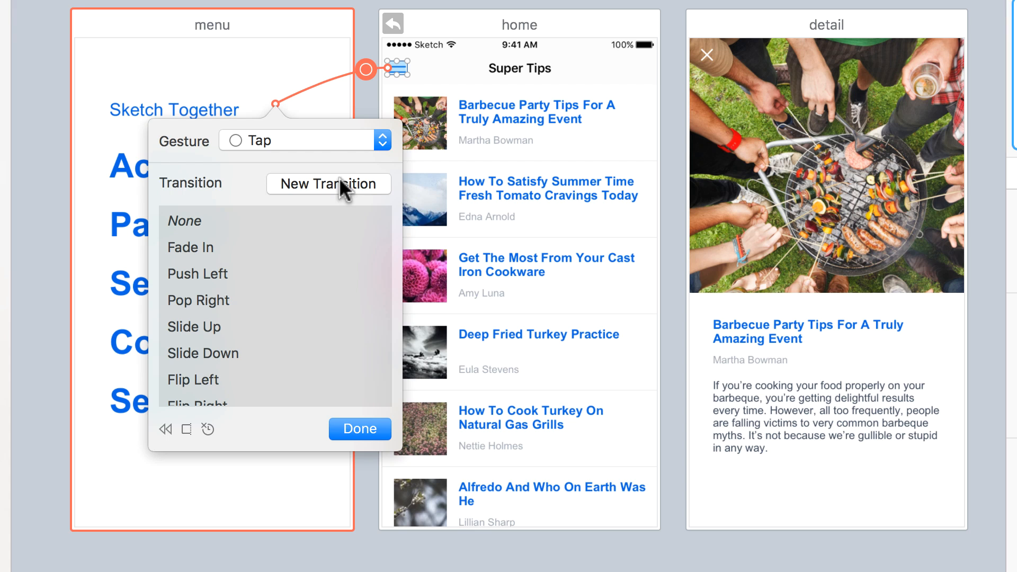
mouse_move(253, 299)
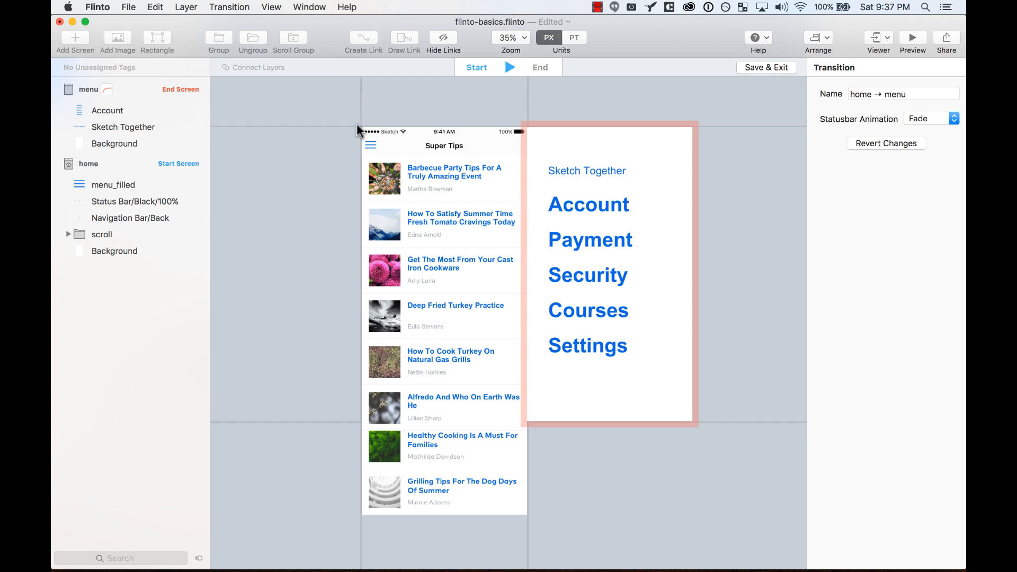
mouse_move(448, 109)
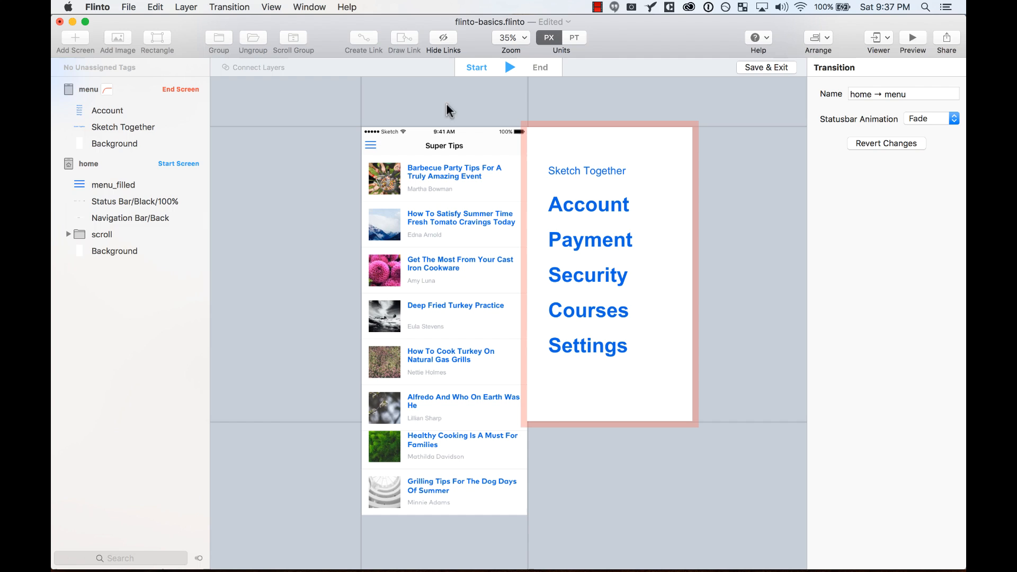
mouse_move(796, 86)
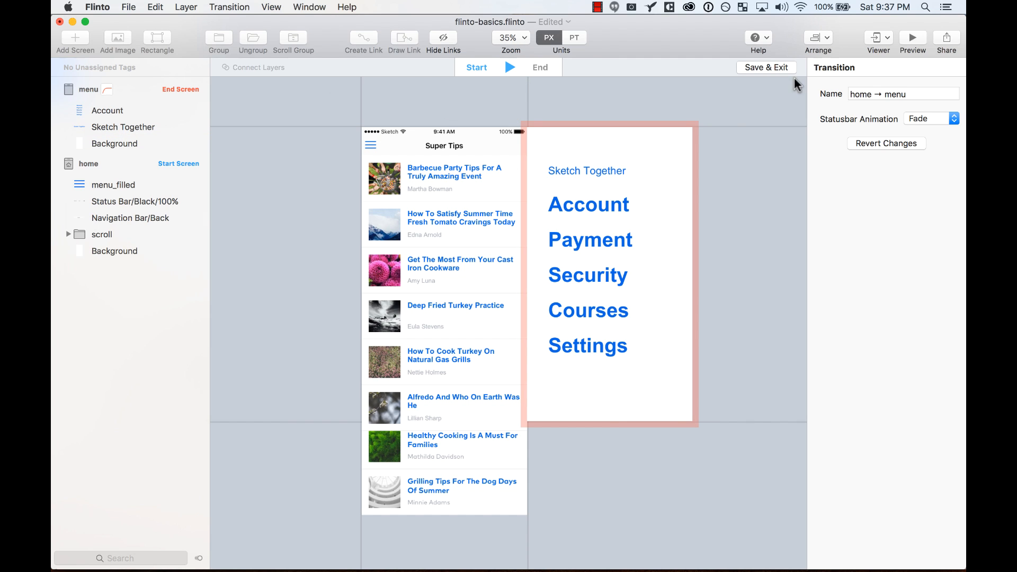
Preview the prototype's home screen briefly, then close the preview window.
click(912, 39)
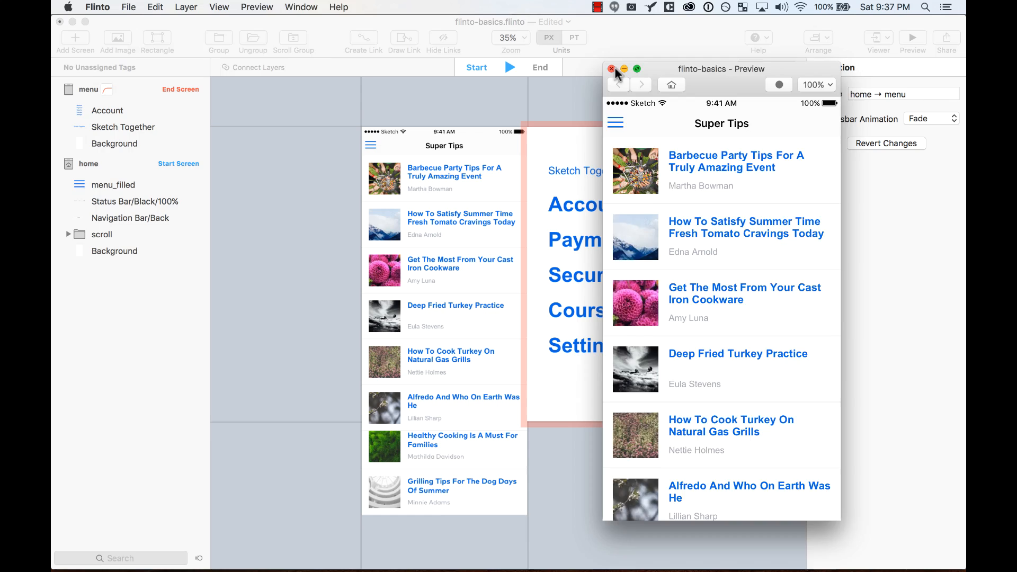
click(615, 69)
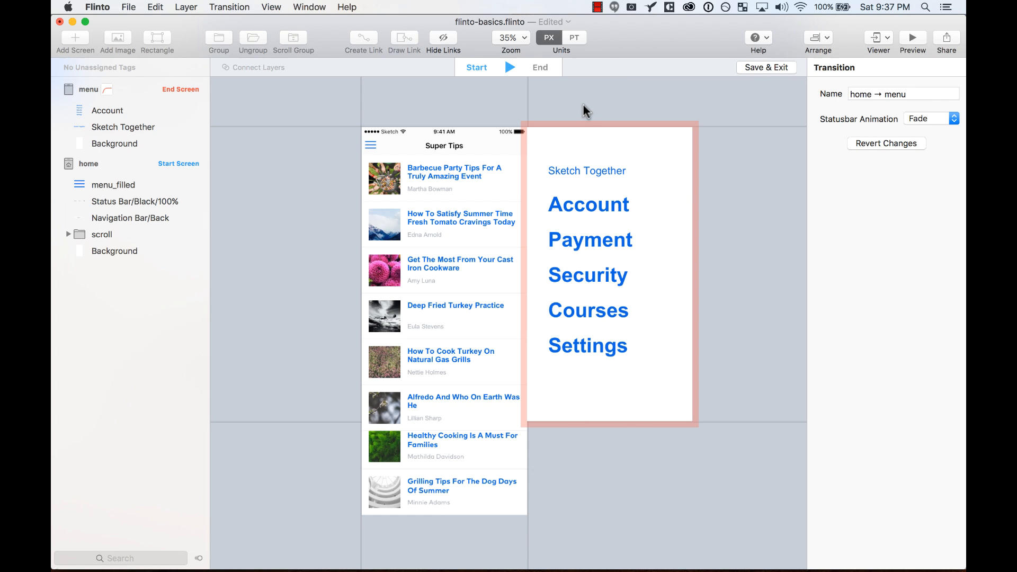
mouse_move(560, 104)
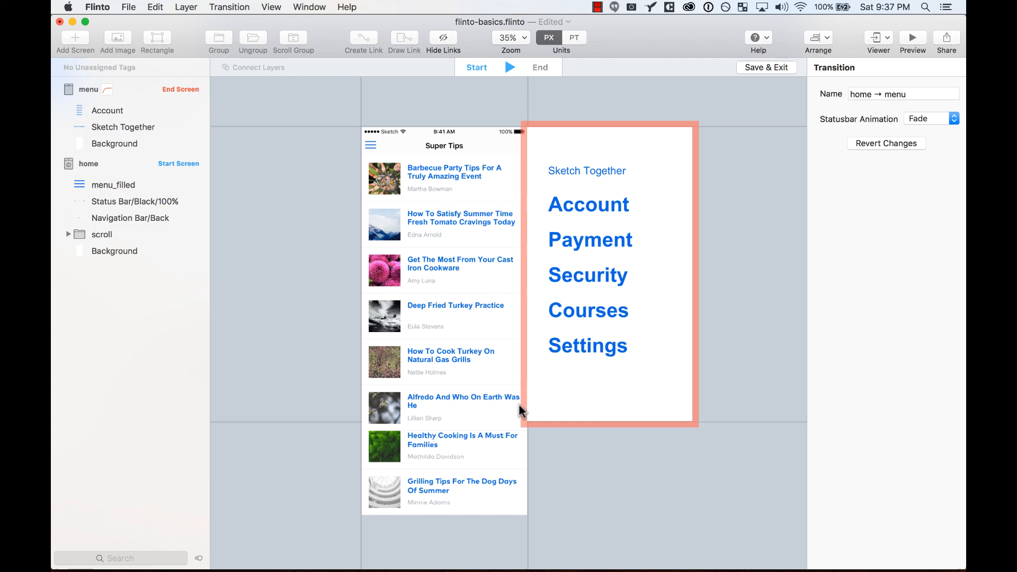
mouse_move(585, 127)
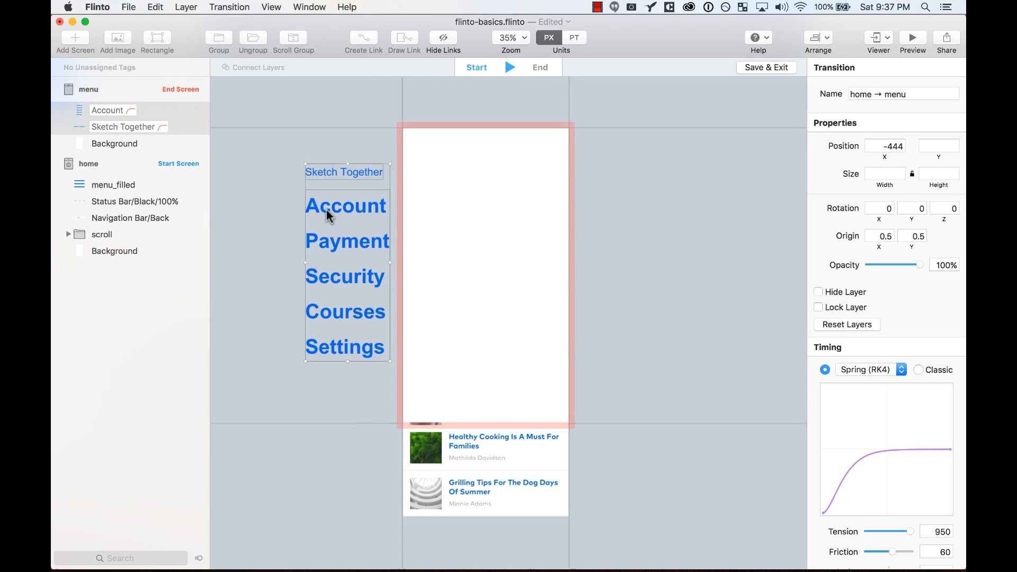
Make the menu background fully transparent at start, compare states, then select the menu items group.
click(113, 144)
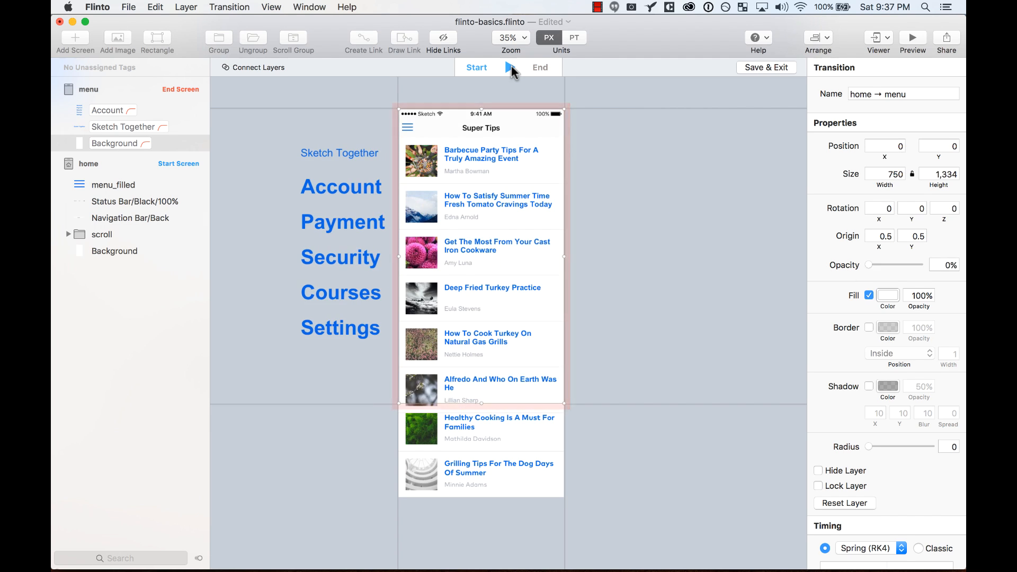
click(539, 67)
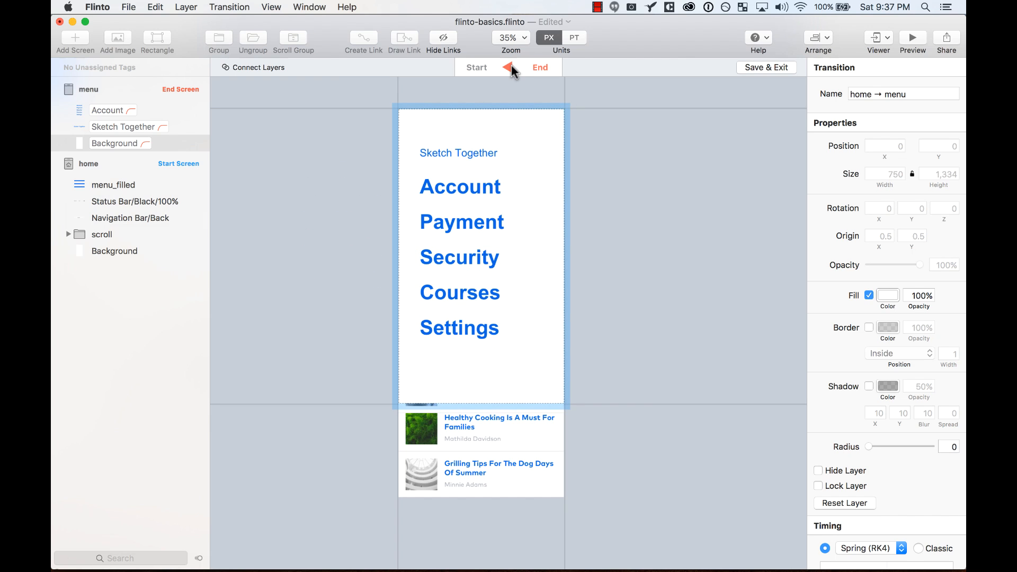
click(477, 67)
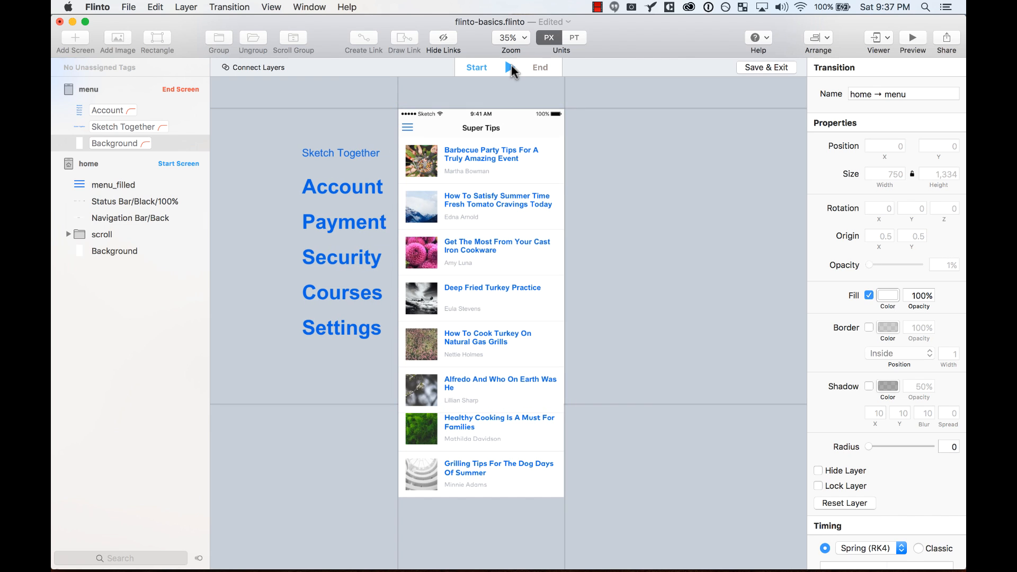
click(108, 110)
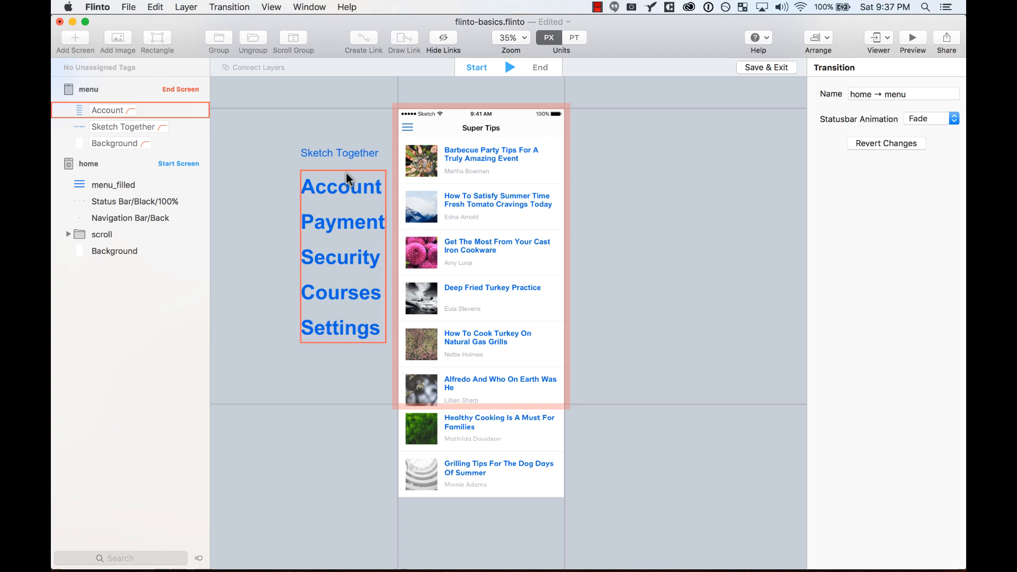
click(123, 126)
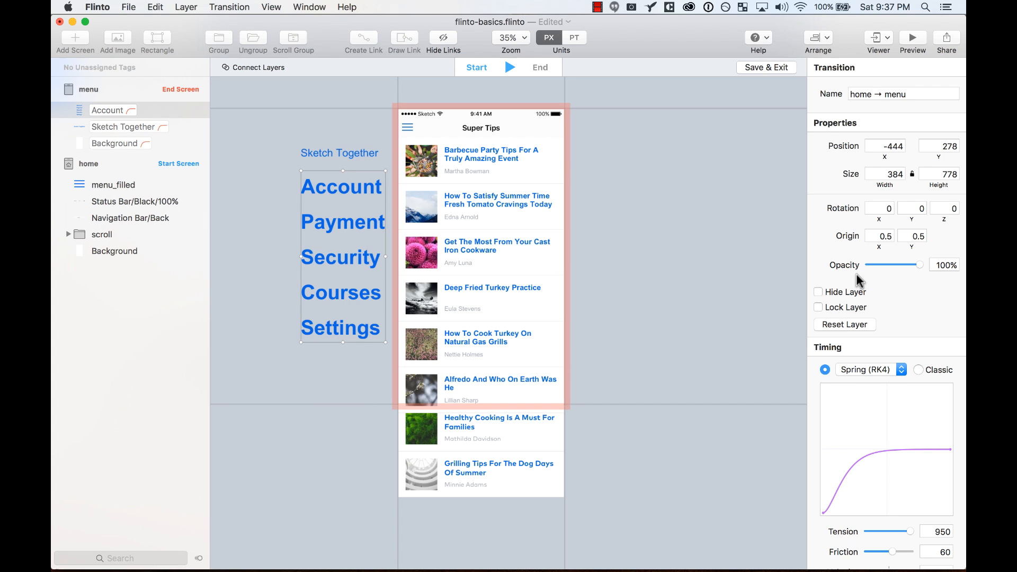
Rotate the menu items and Sketch Together title -45° around Z at start and compare states.
click(114, 143)
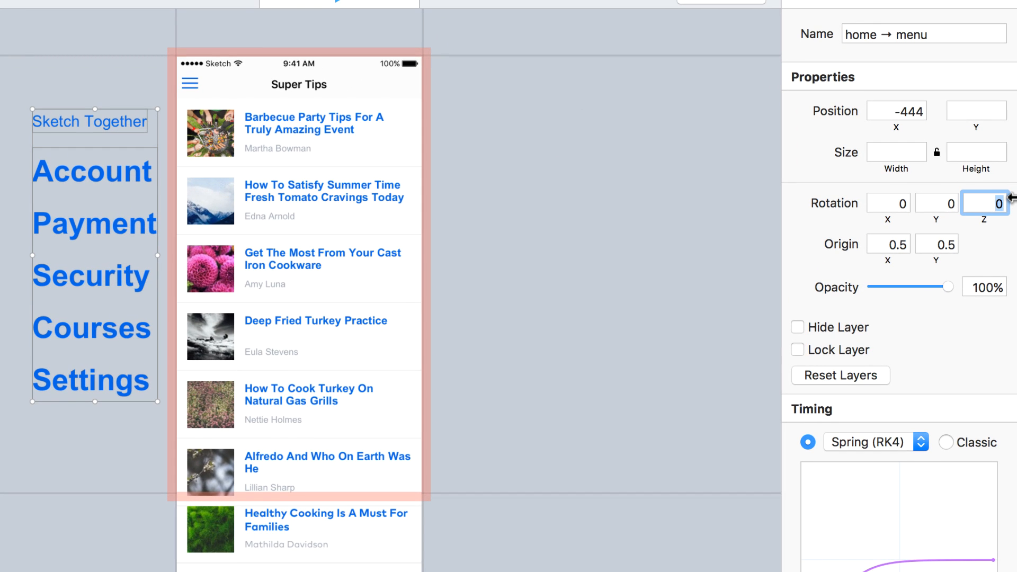
text(45)
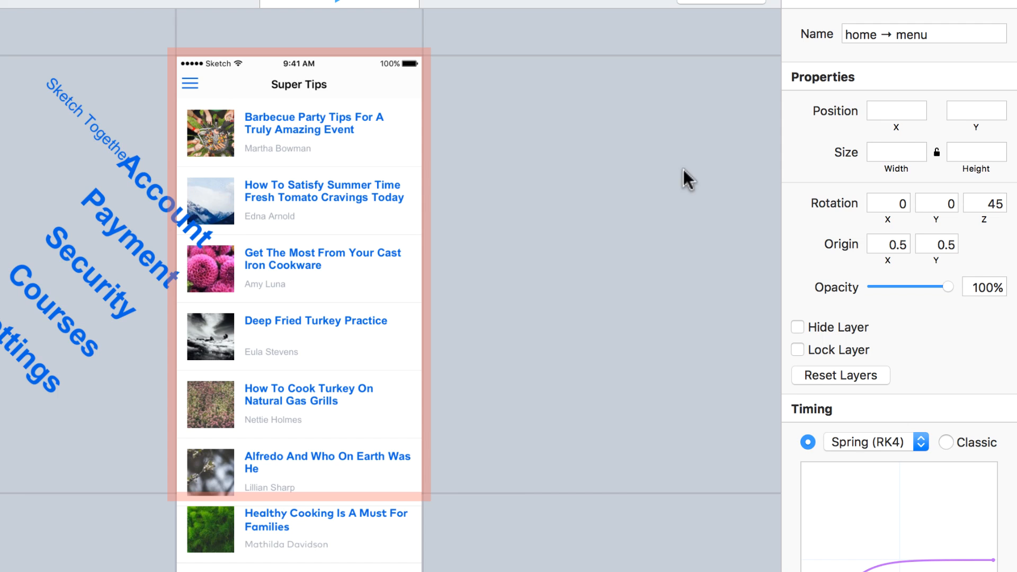
text(-45)
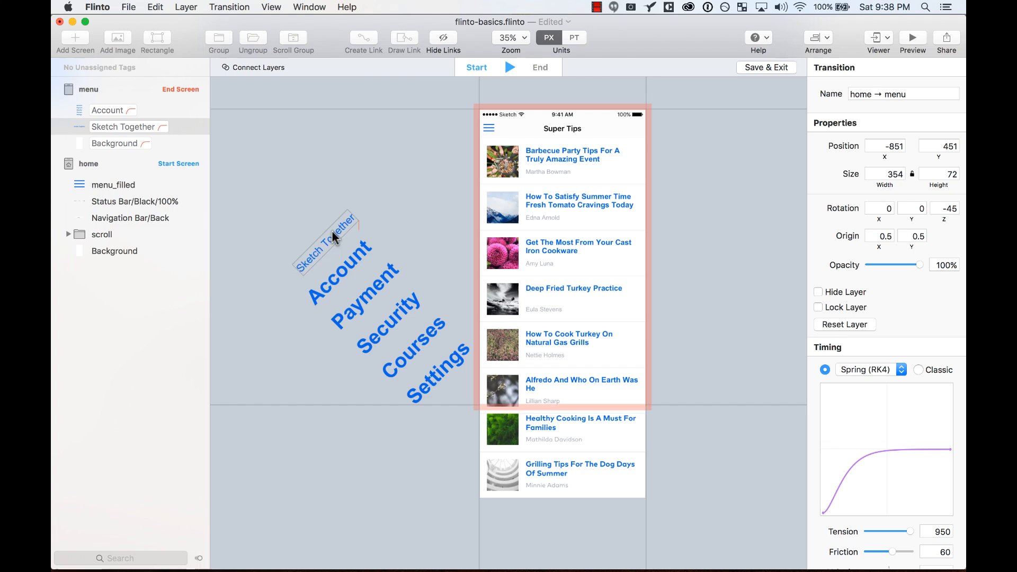
click(539, 67)
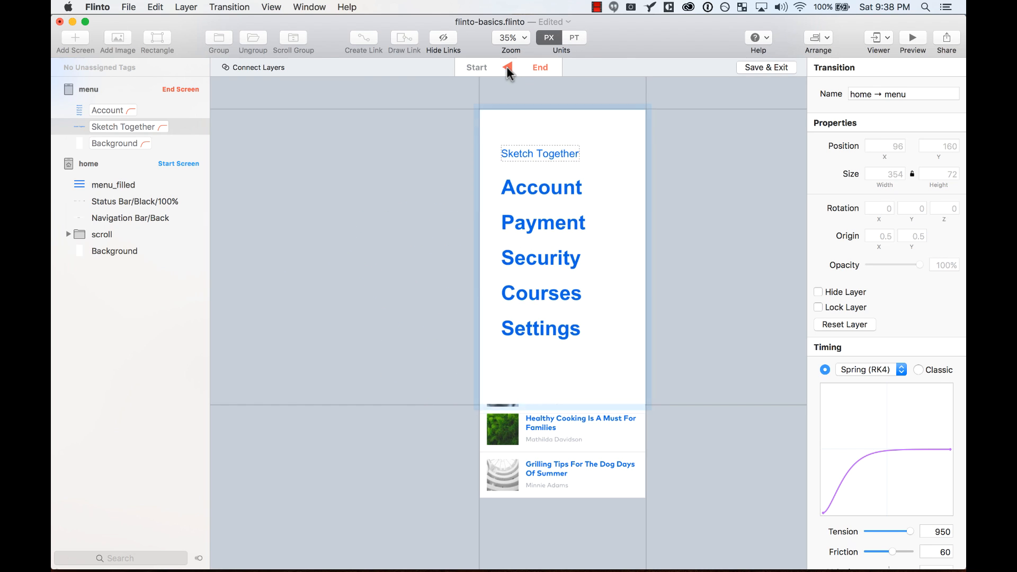
click(540, 67)
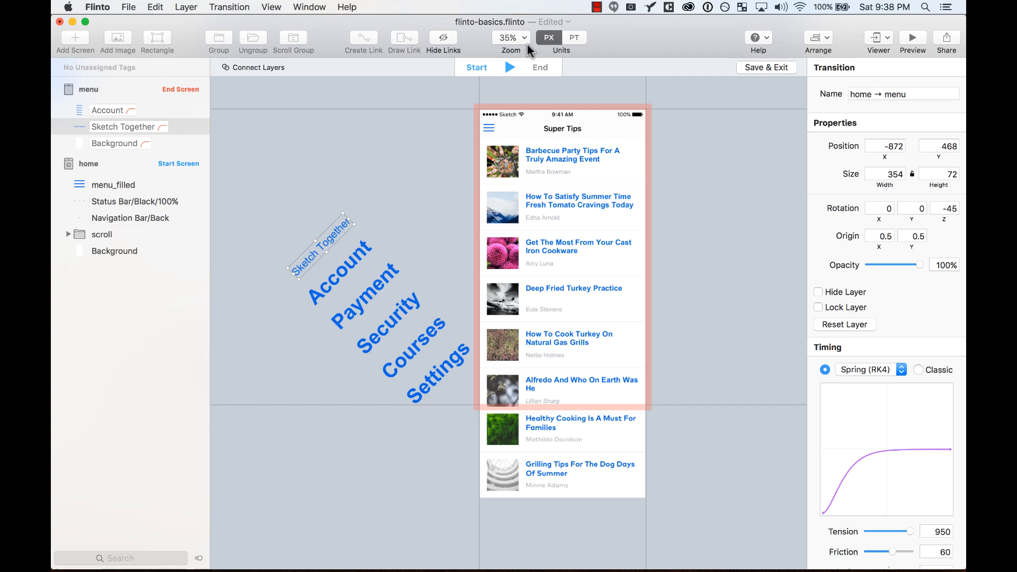
click(912, 38)
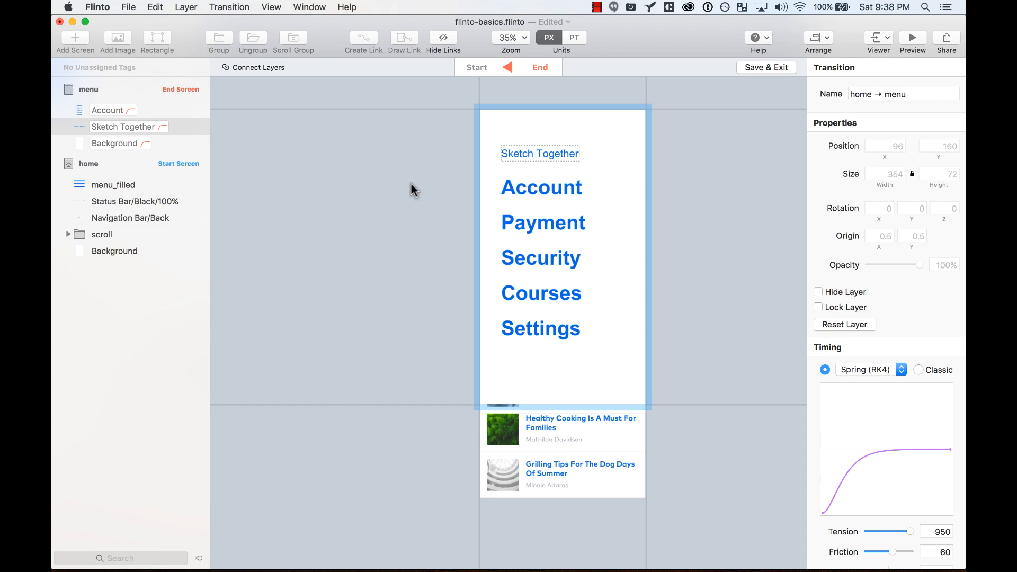
click(476, 66)
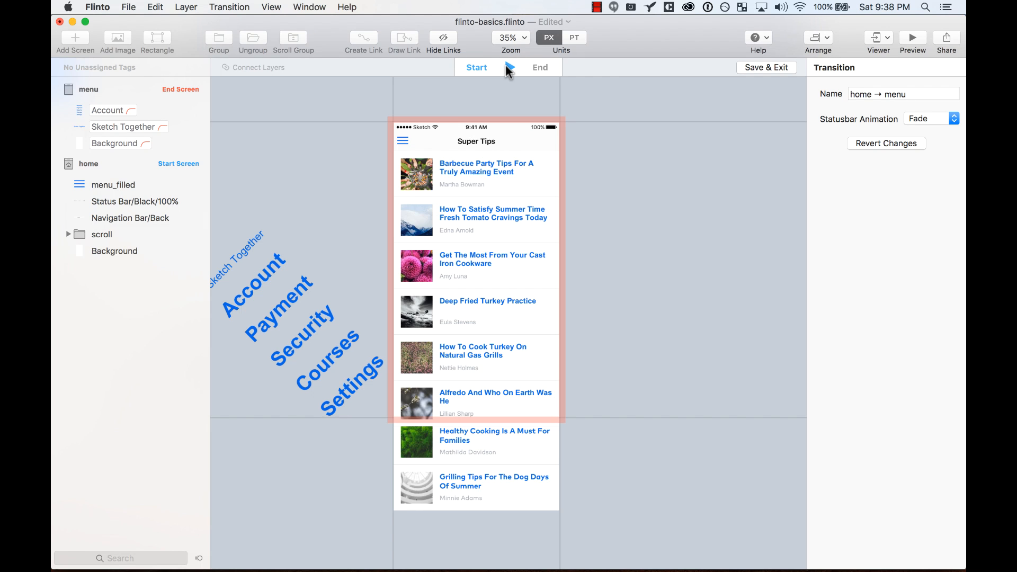
Push the article list scroll layer down to Y 1,334 in the end state and compare states.
click(540, 67)
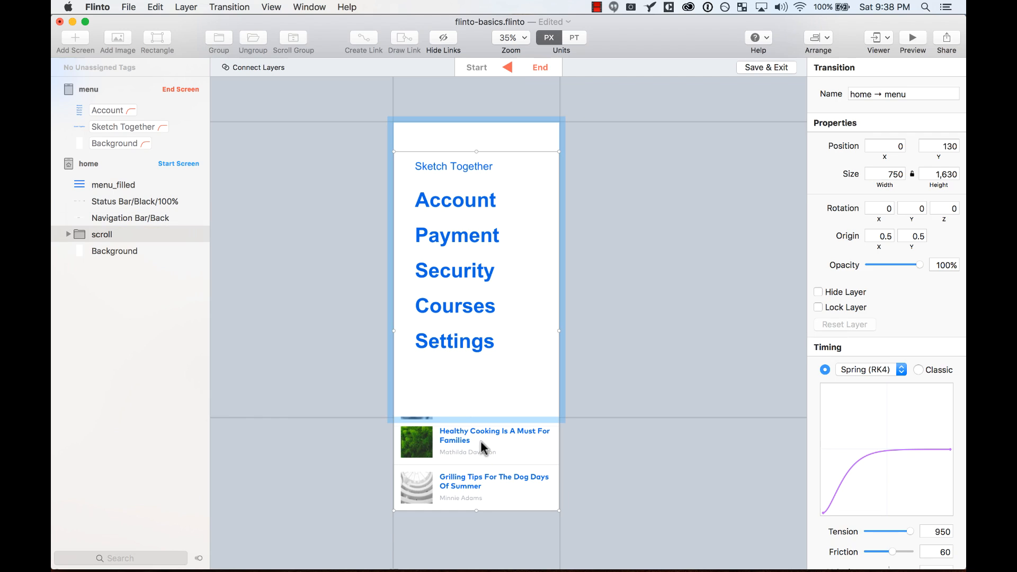
mouse_move(511, 241)
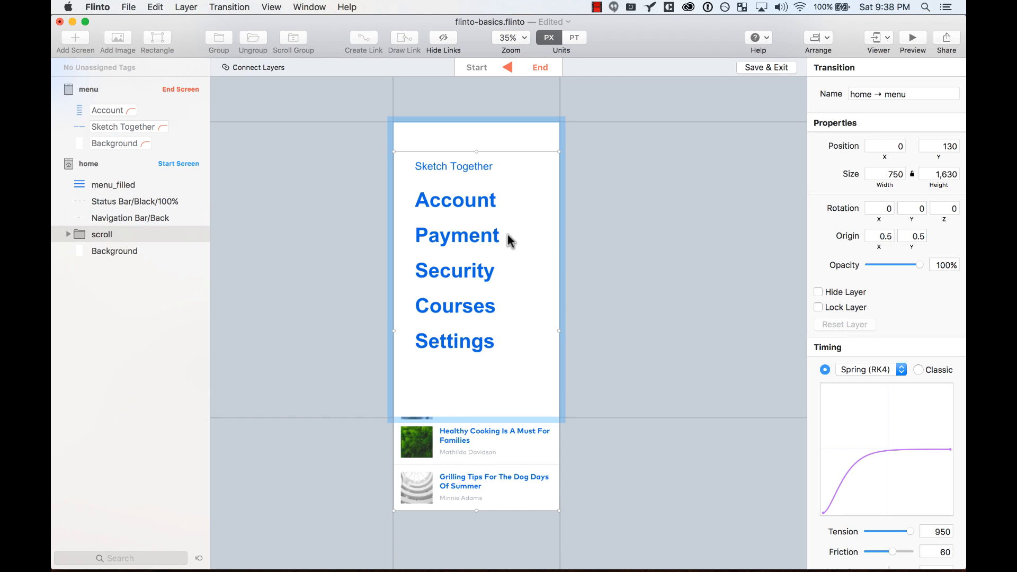
mouse_move(518, 250)
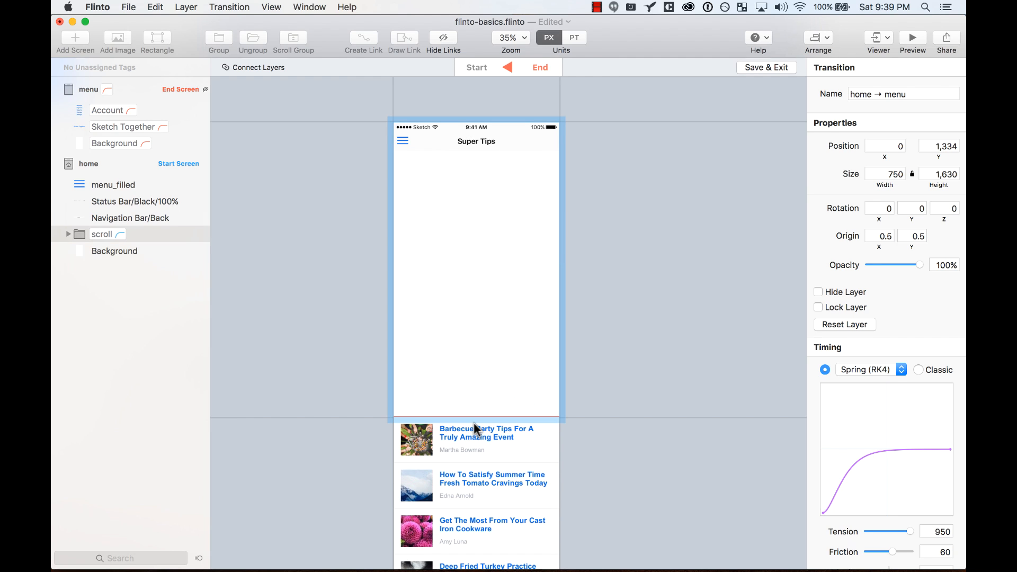
click(477, 68)
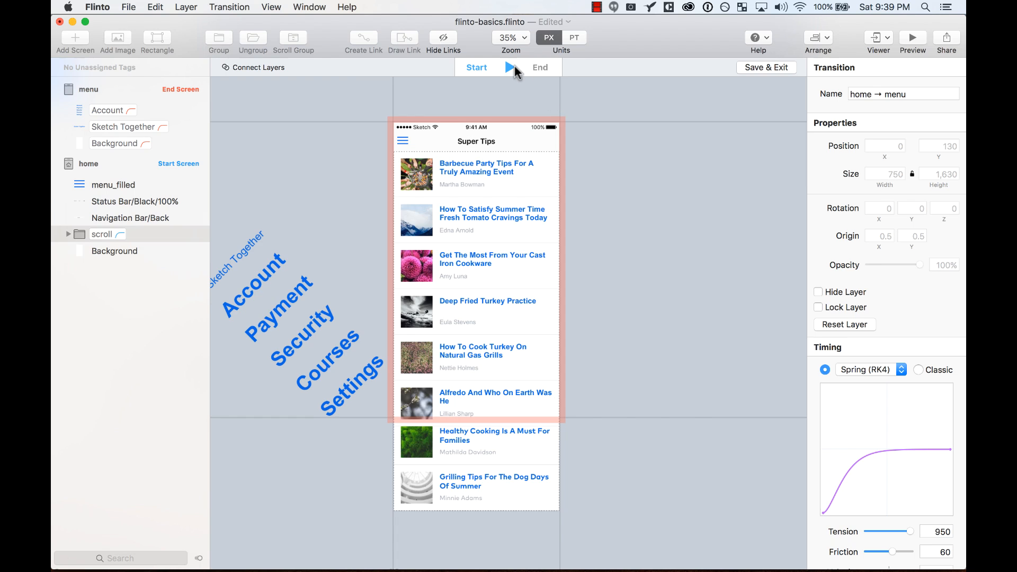
click(540, 67)
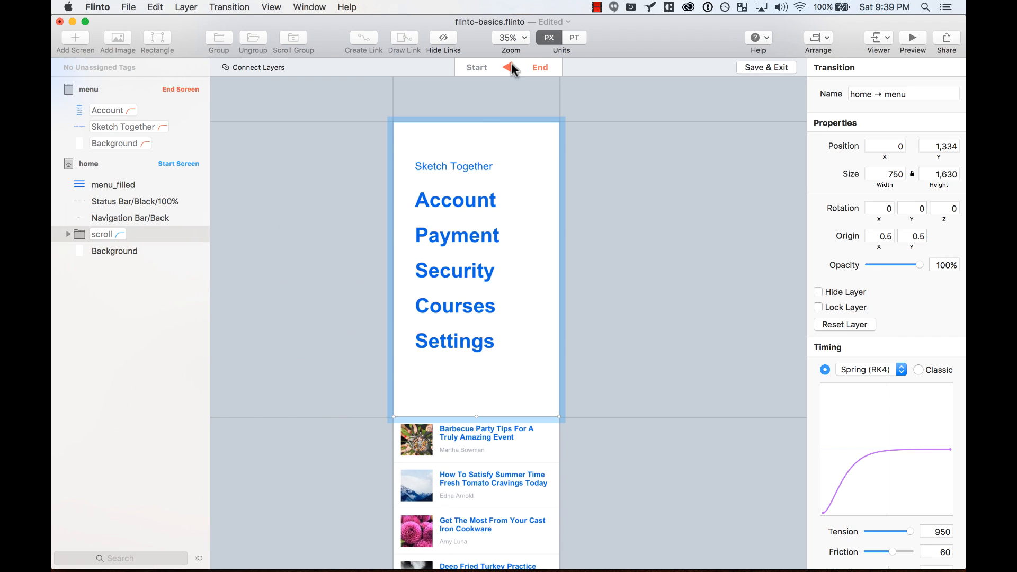
click(912, 39)
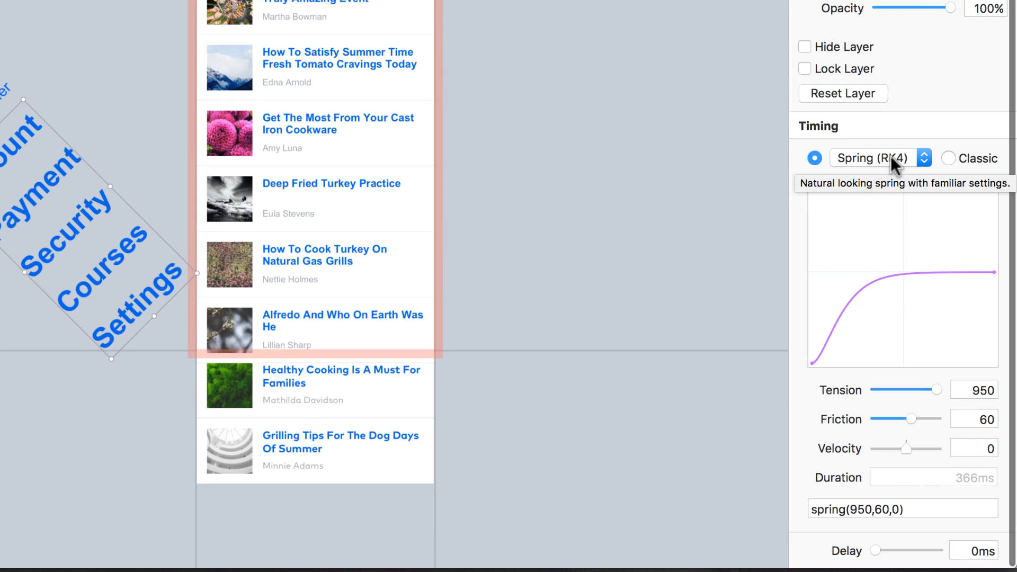
Set the menu items' timing to Spring (UIKit) with 0.7 damping and 350 ms duration.
click(948, 224)
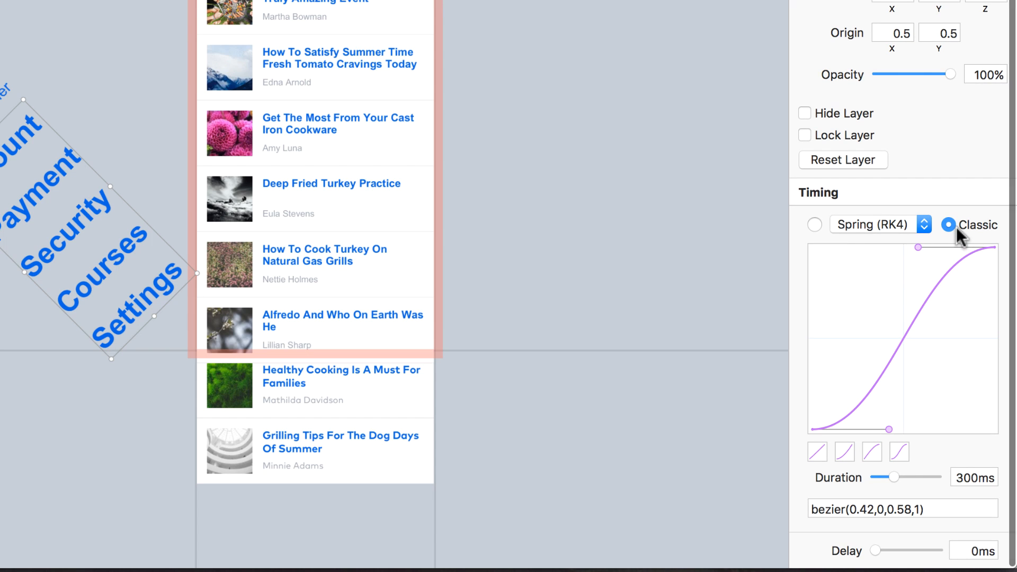
click(815, 225)
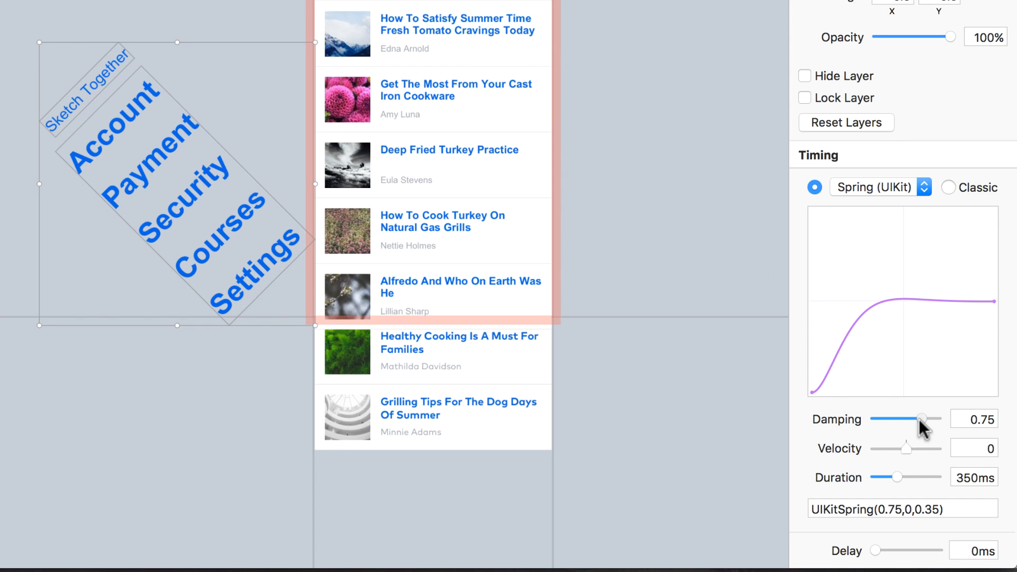
drag(921, 419, 918, 419)
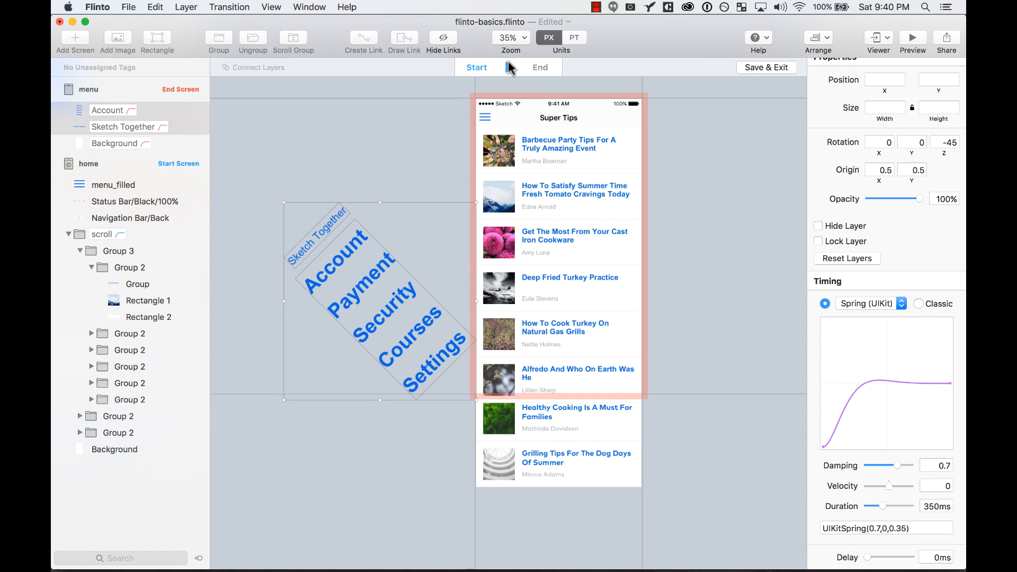
click(539, 67)
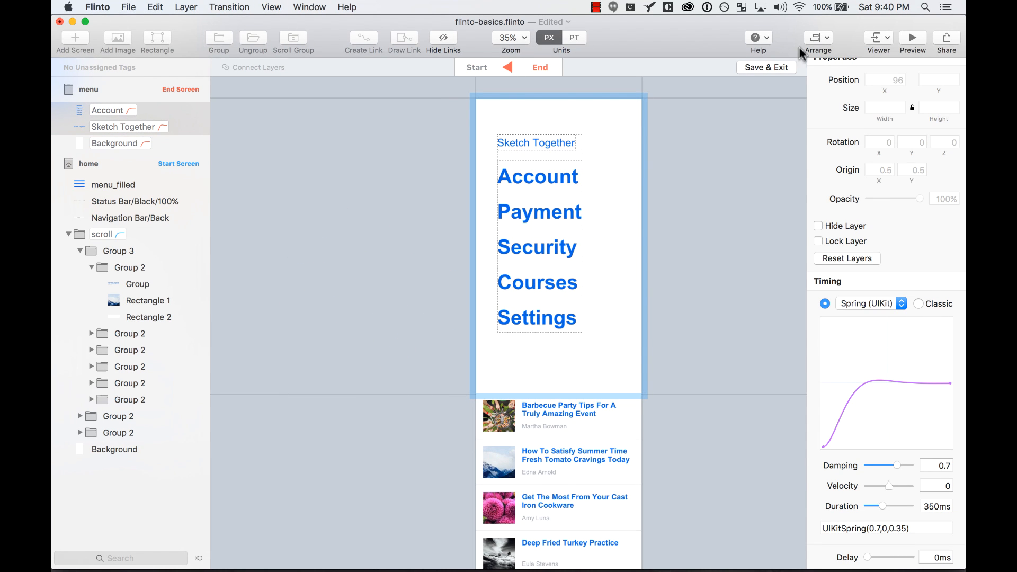
click(912, 38)
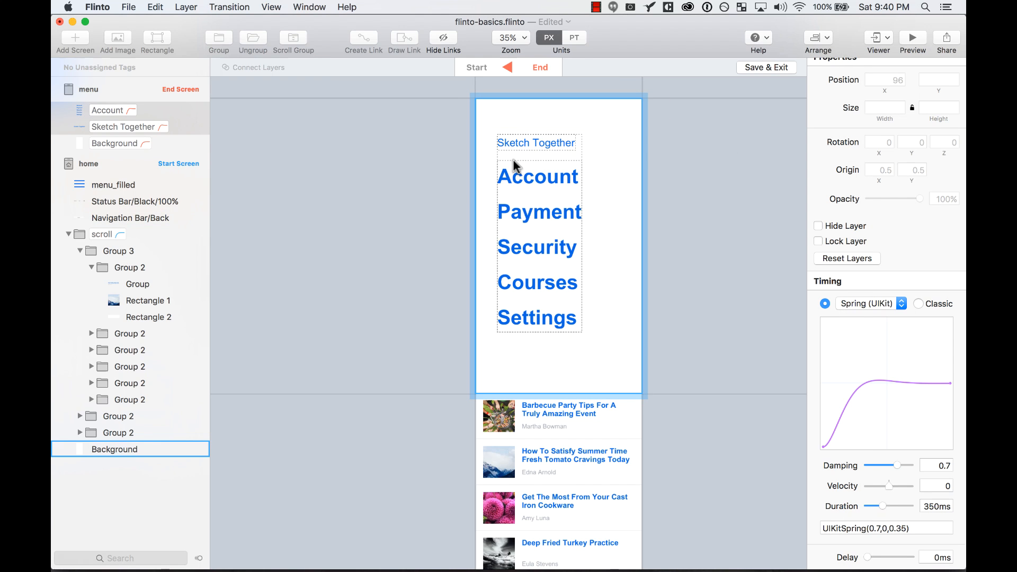
mouse_move(629, 244)
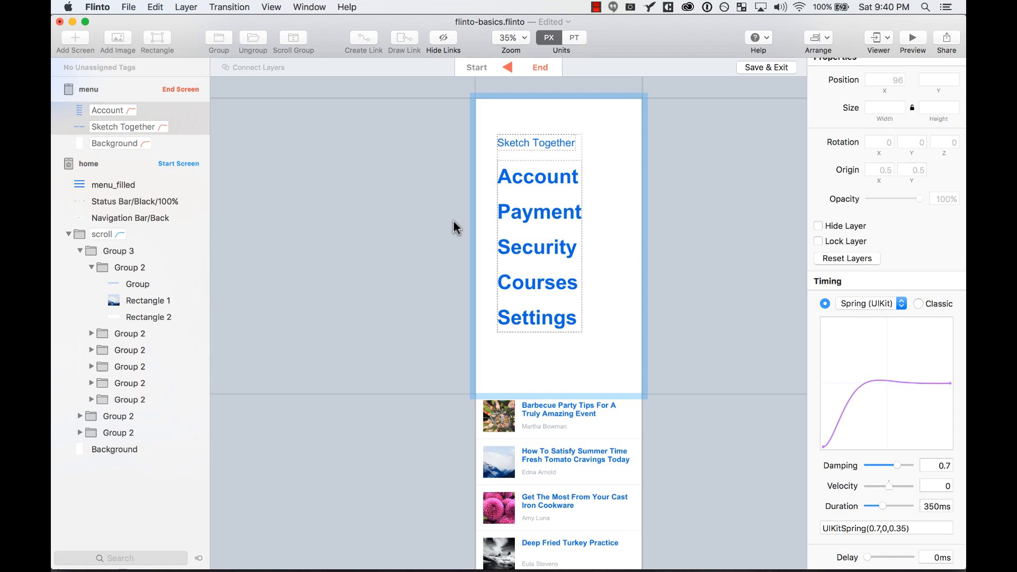
mouse_move(888, 486)
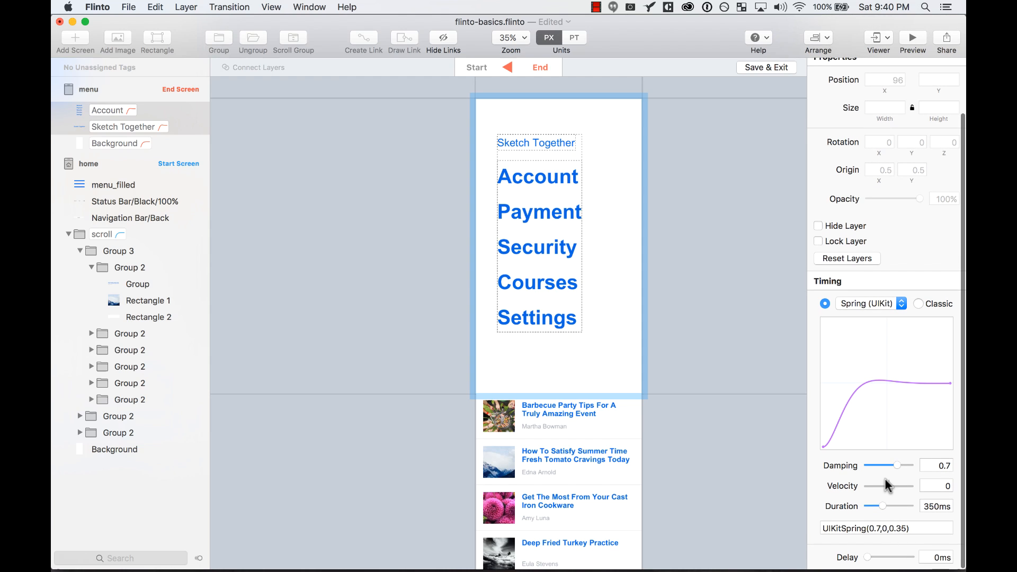
mouse_move(890, 486)
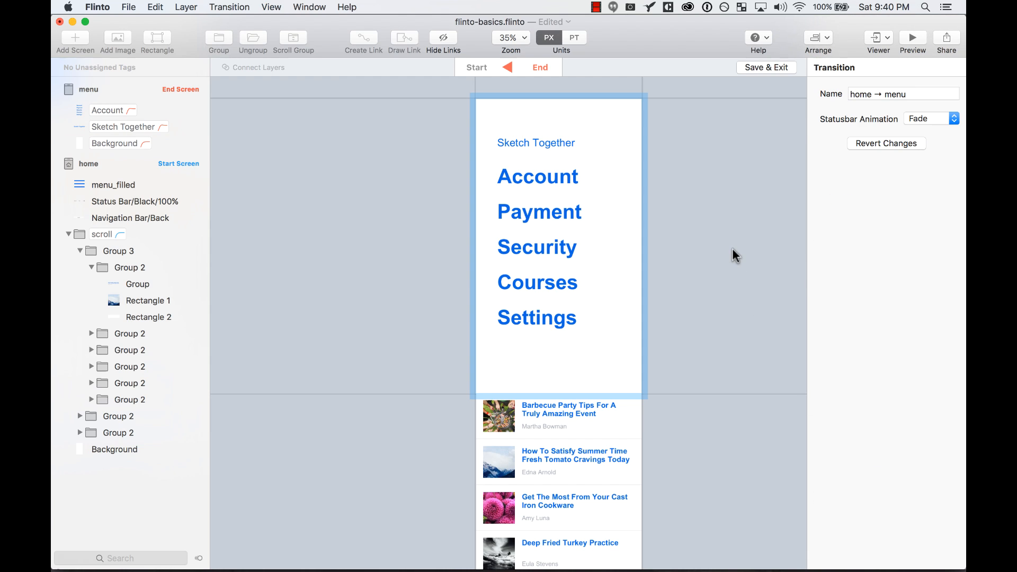
Delay the Sketch Together heading's animation by 100 ms and replay the transition.
click(115, 449)
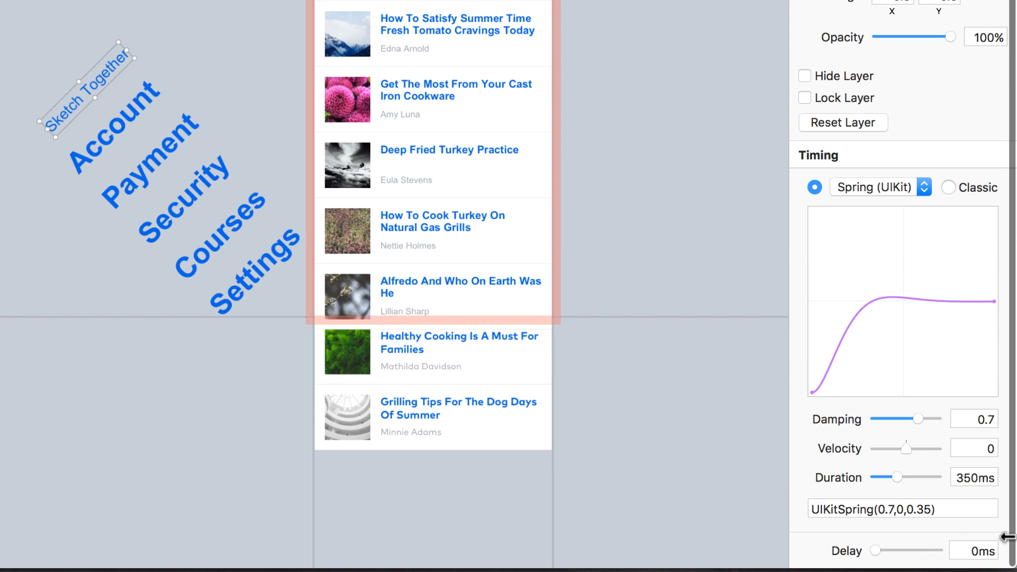
drag(877, 550, 896, 550)
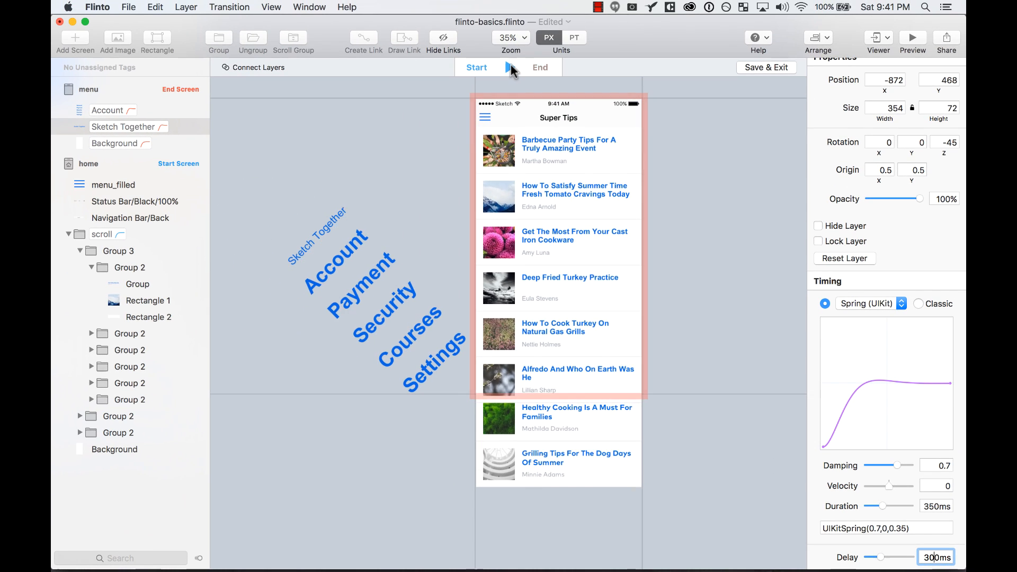
click(509, 67)
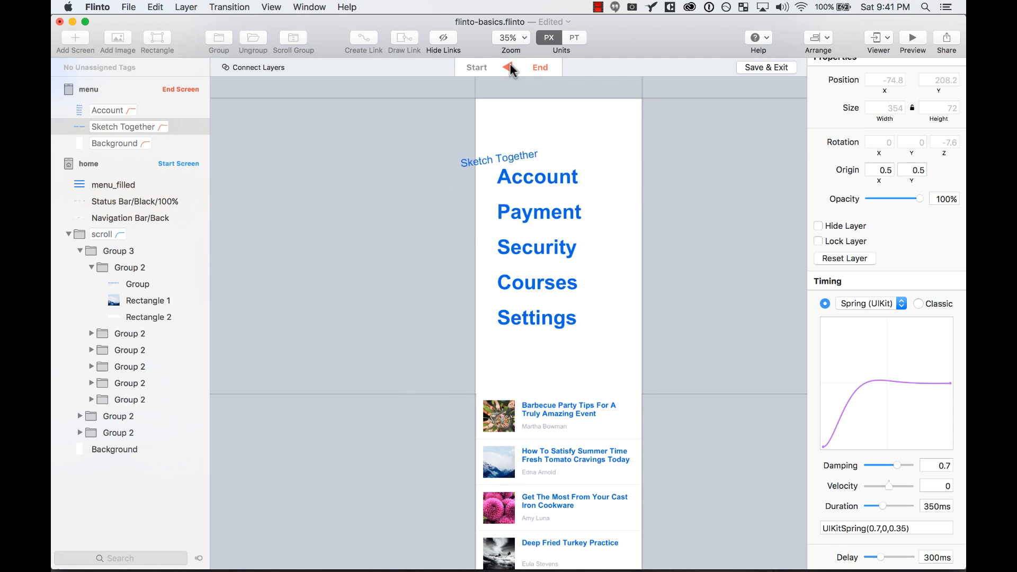
click(477, 67)
text(100)
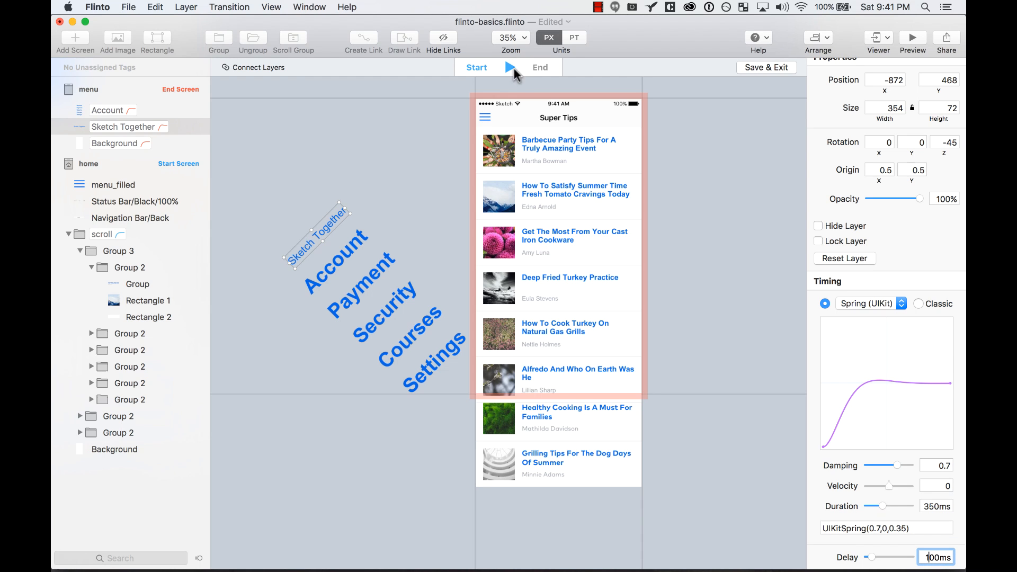
click(540, 67)
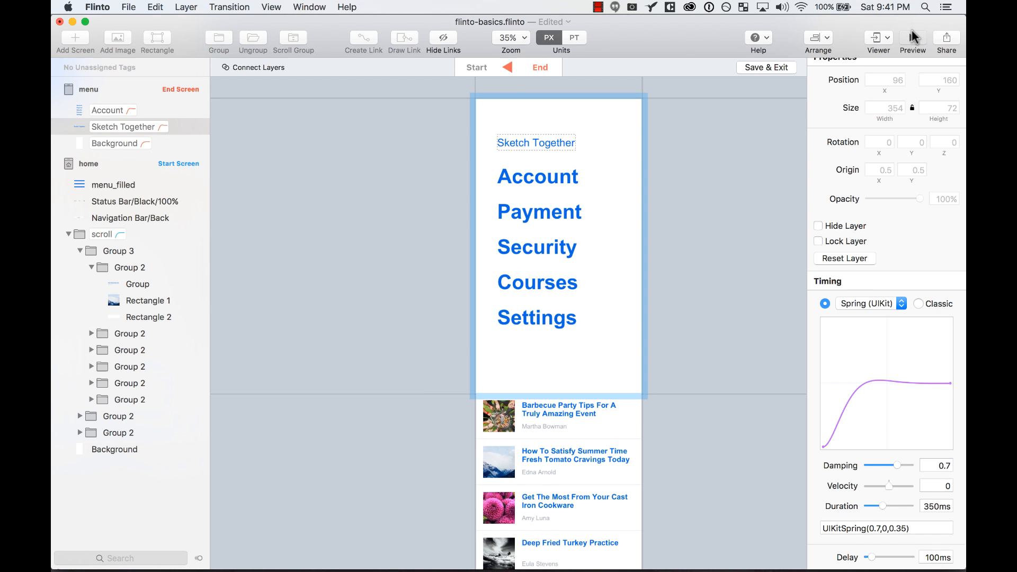
click(912, 37)
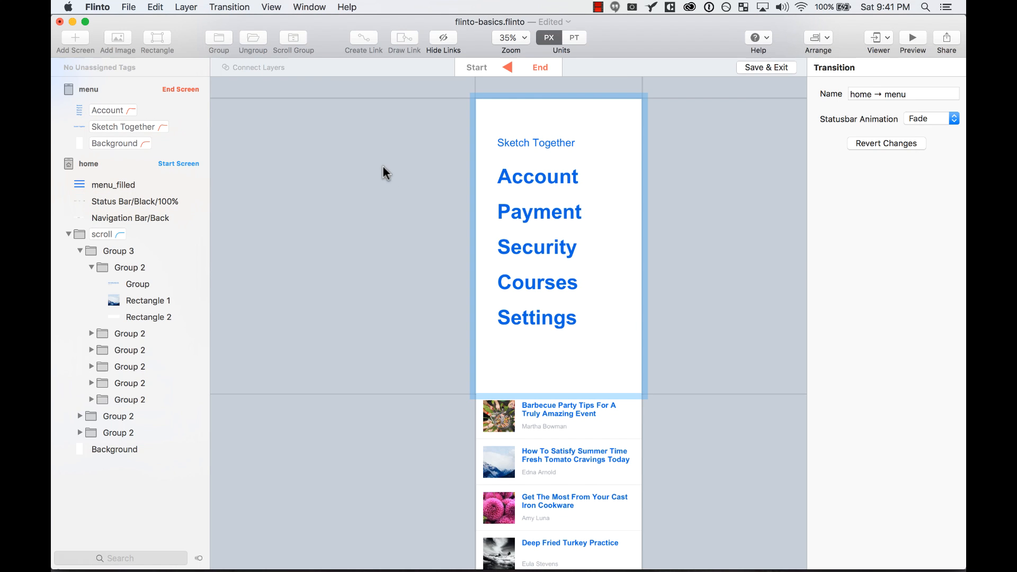
mouse_move(762, 71)
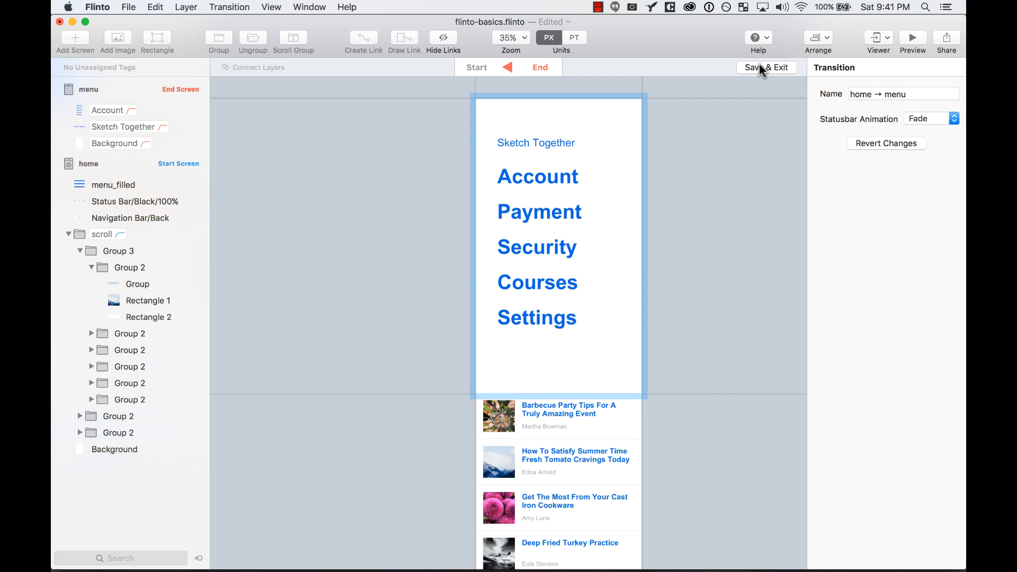
Save the home → menu transition and return to the screens overview.
click(766, 67)
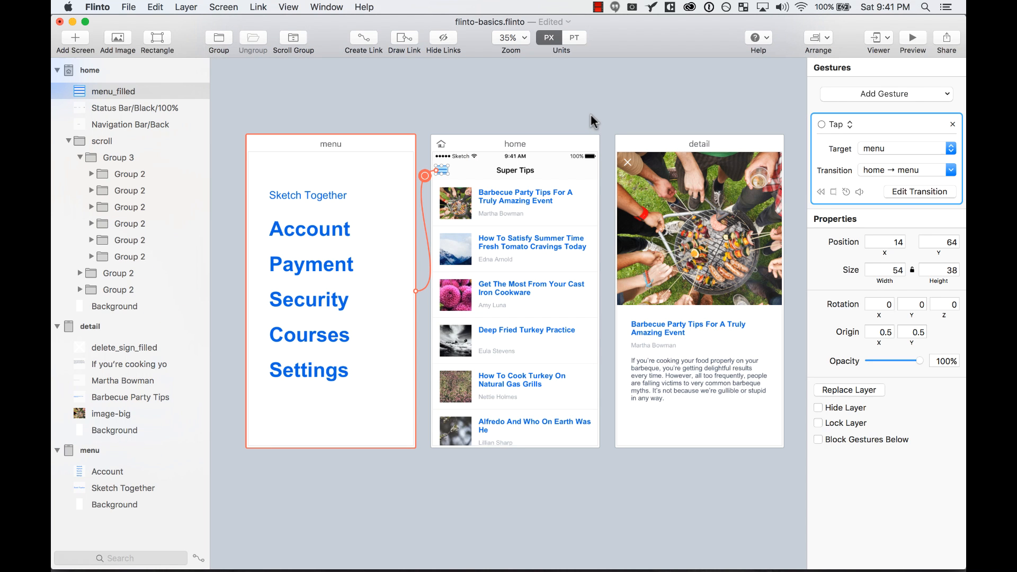